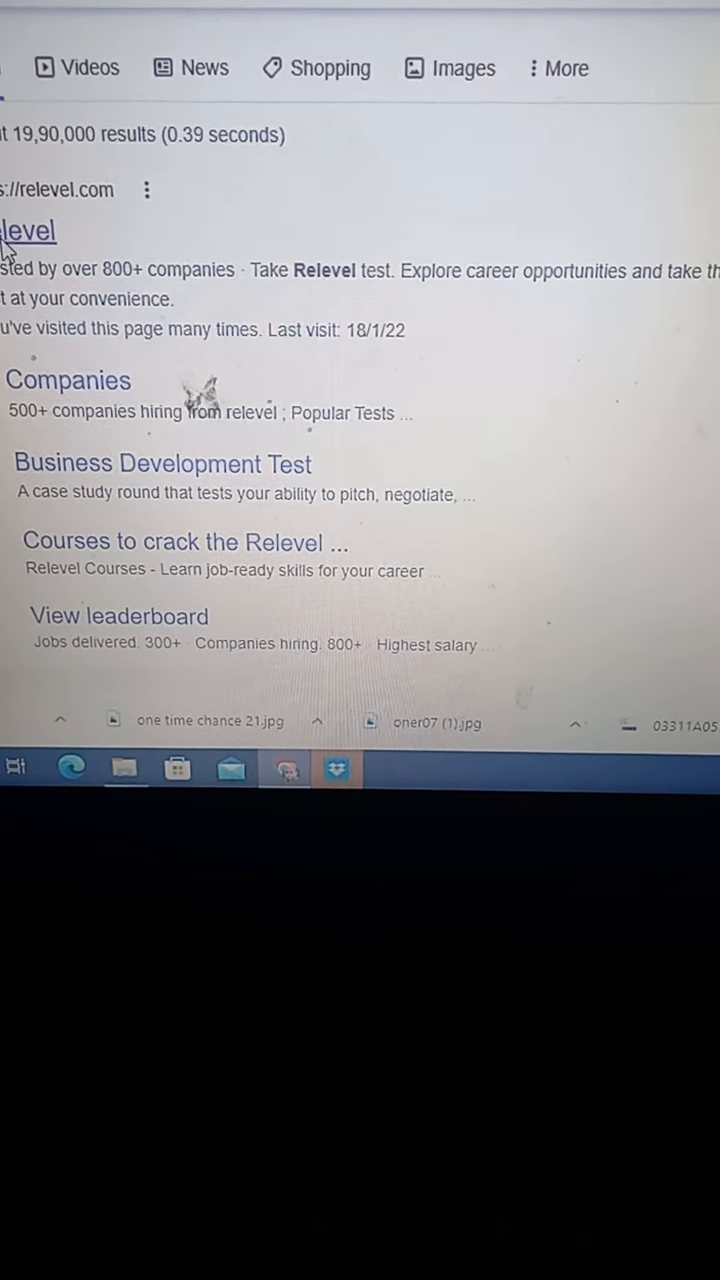
# Open relevel.com from the Google search results.
pyautogui.click(30, 232)
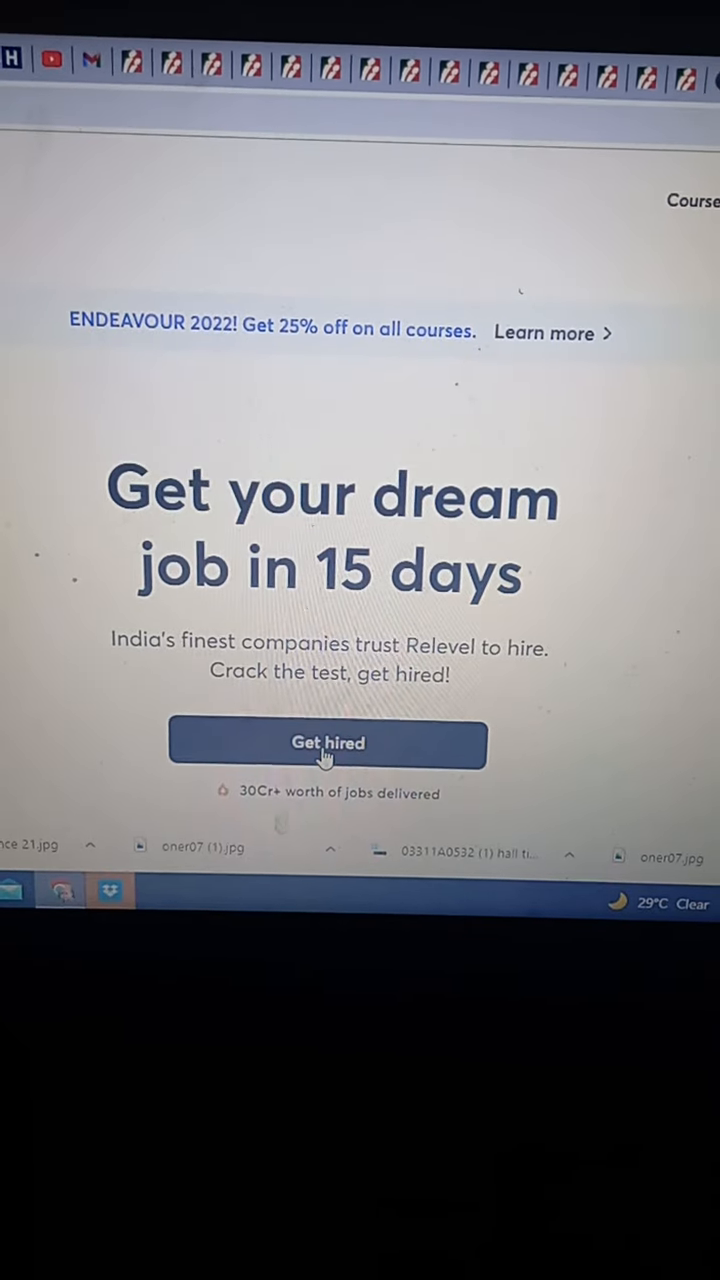
# Choose 'Get hired' to reach the Business Development Test page.
pyautogui.click(328, 744)
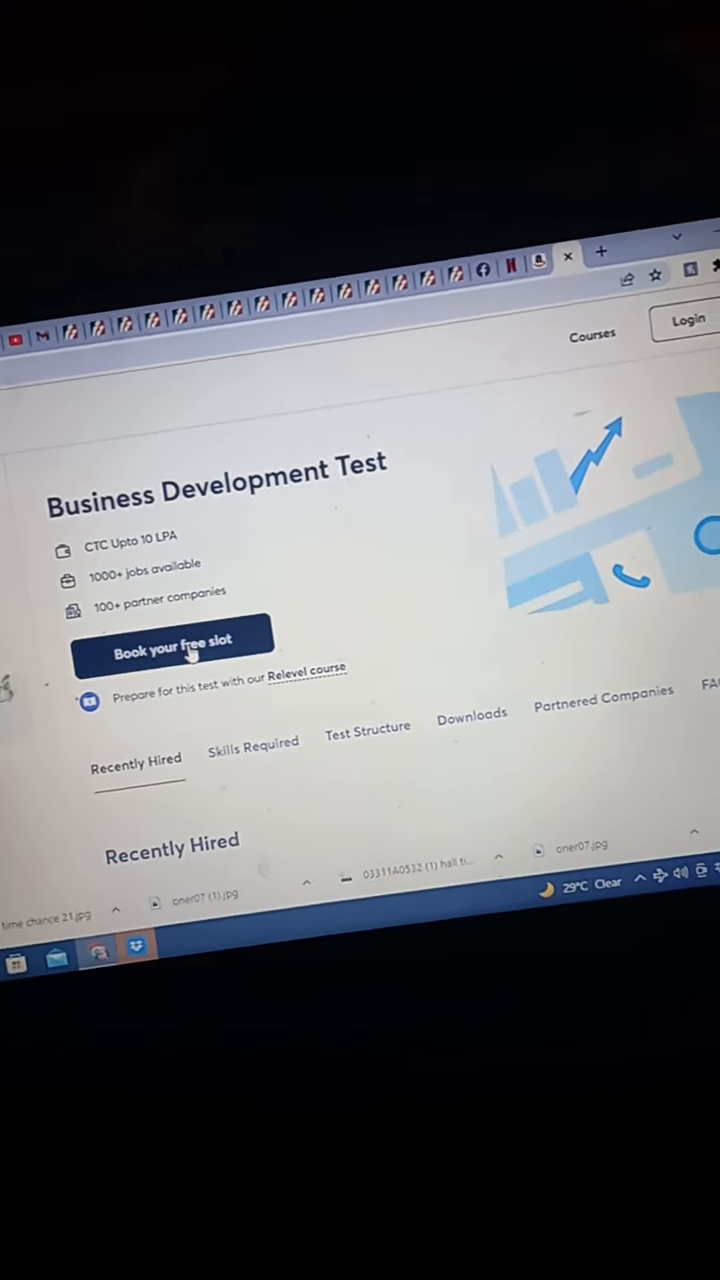
pyautogui.scroll(-3)
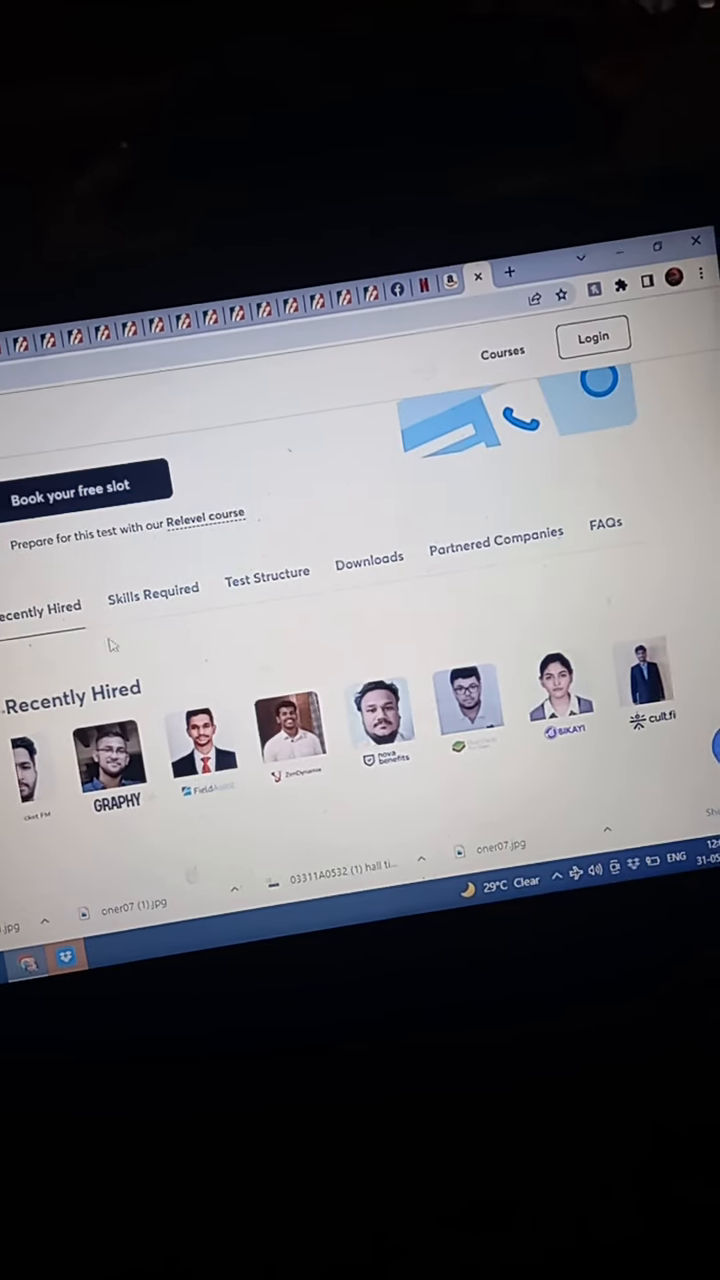
pyautogui.click(152, 588)
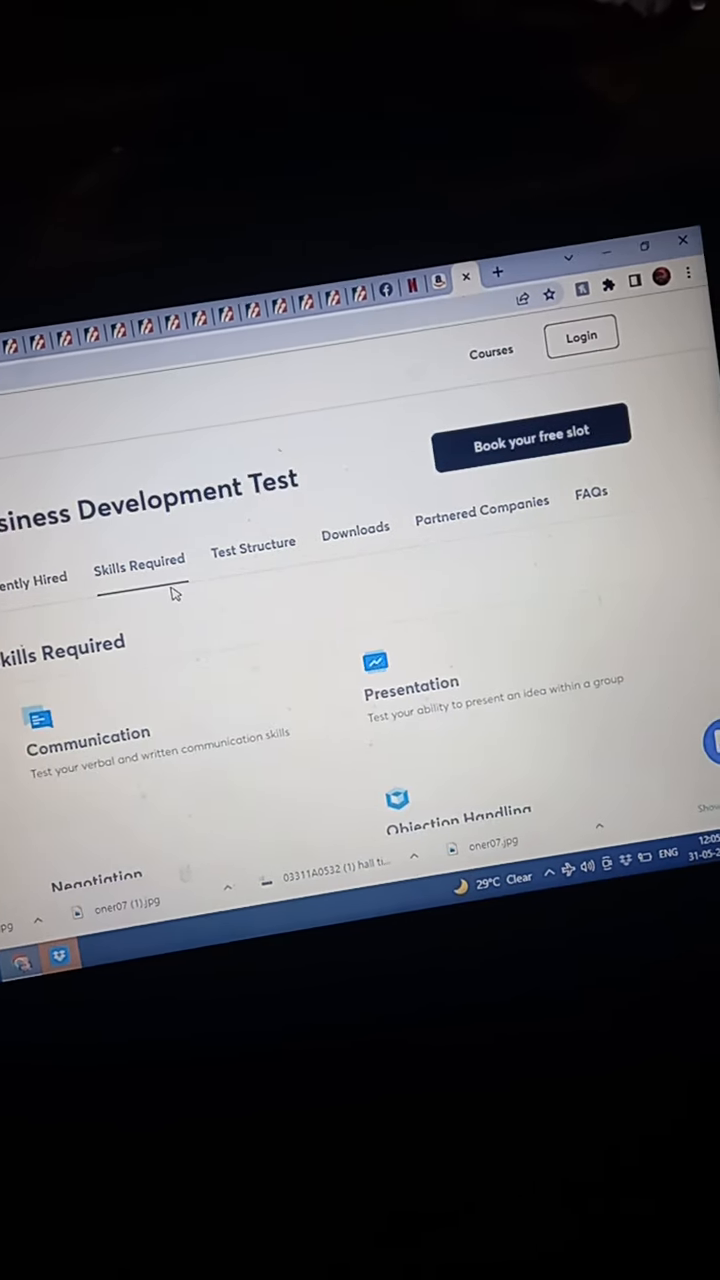
pyautogui.scroll(-3)
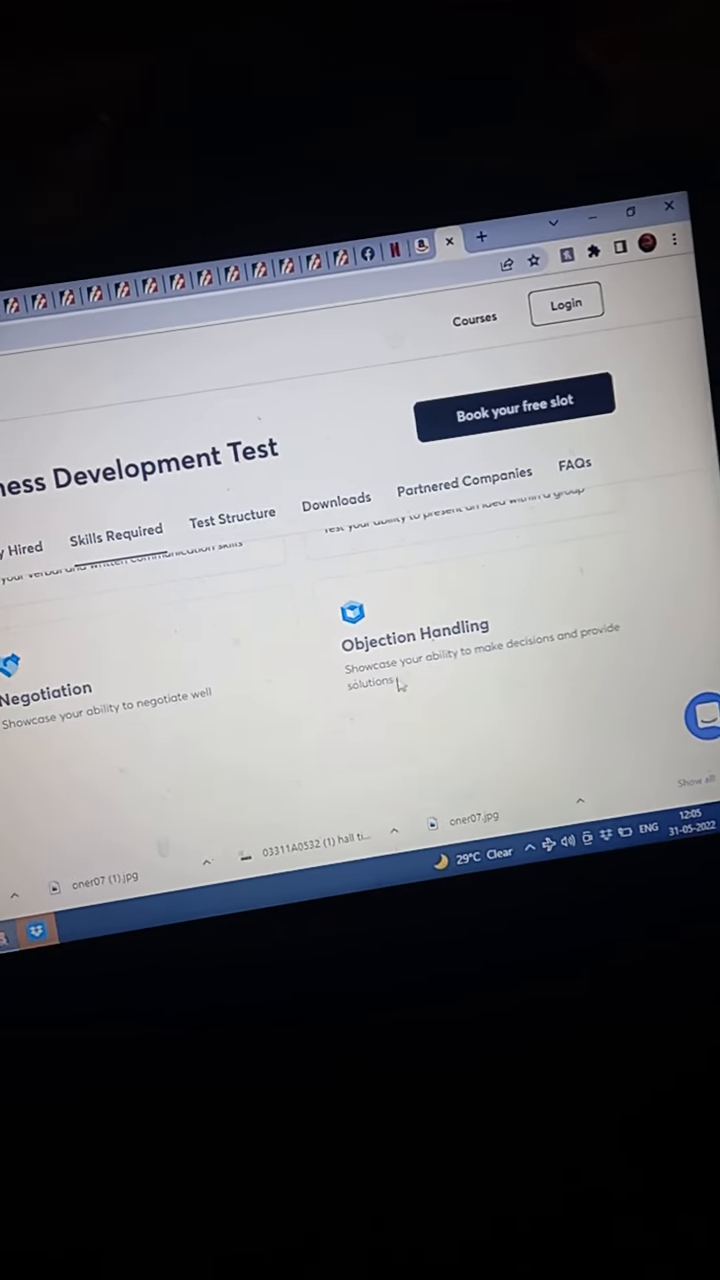
pyautogui.click(232, 512)
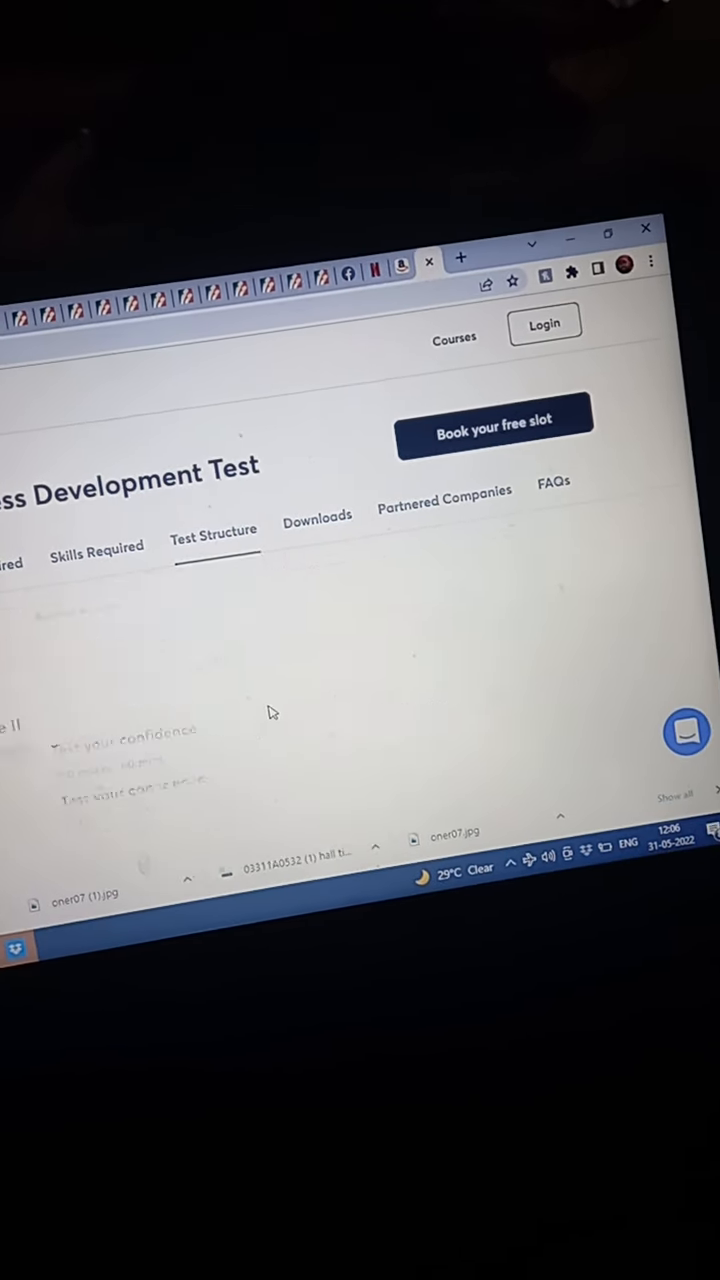
pyautogui.scroll(-3)
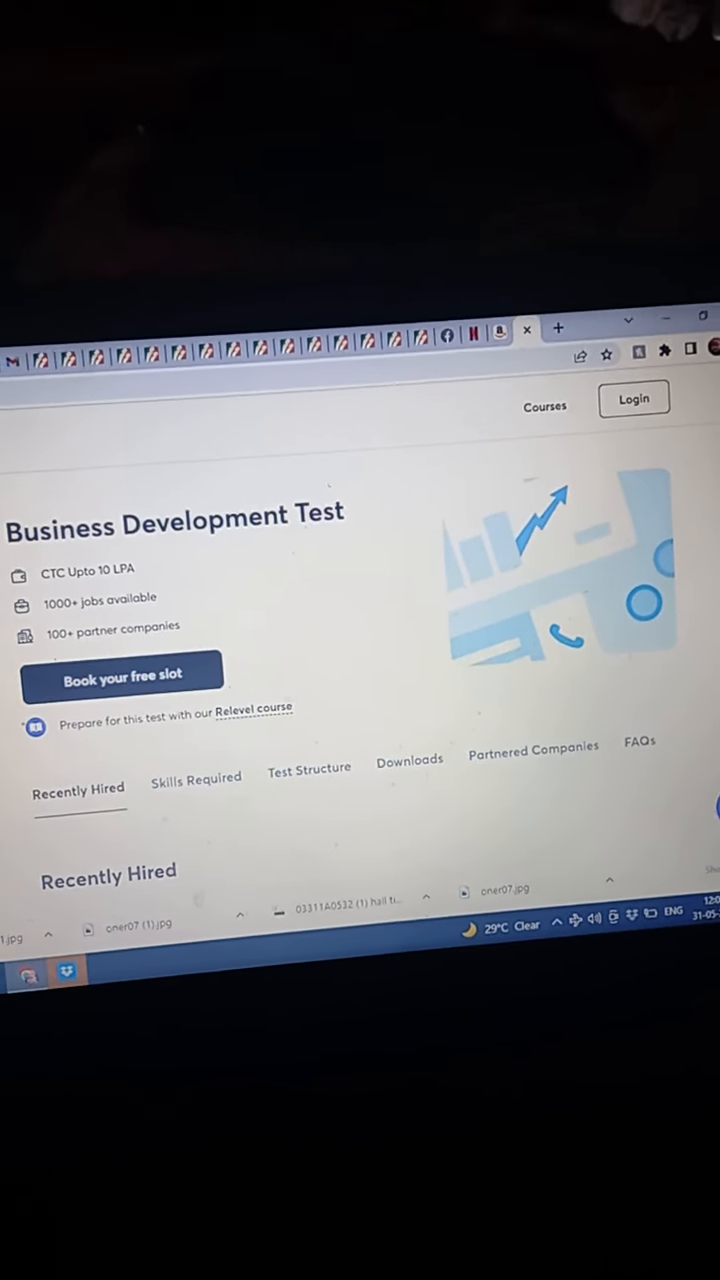
# Switch to the Frontend Development test page with the Business Tests list beside it.
pyautogui.click(632, 400)
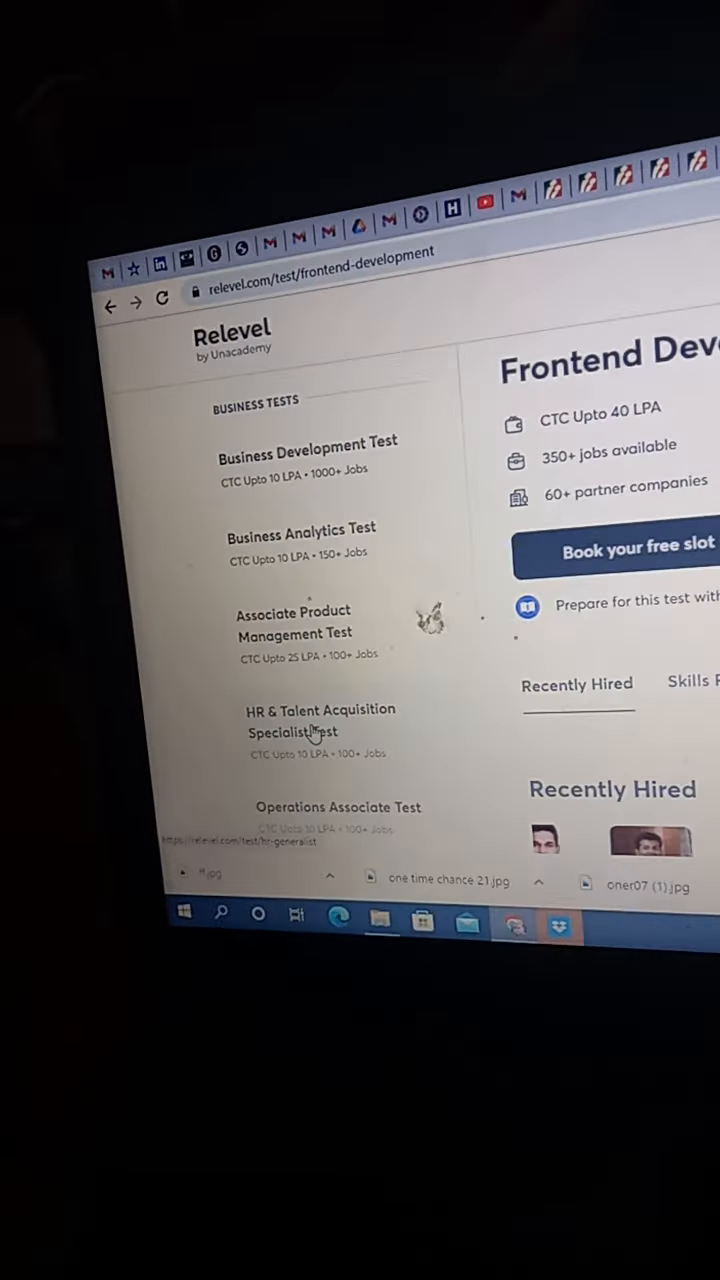
pyautogui.scroll(-3)
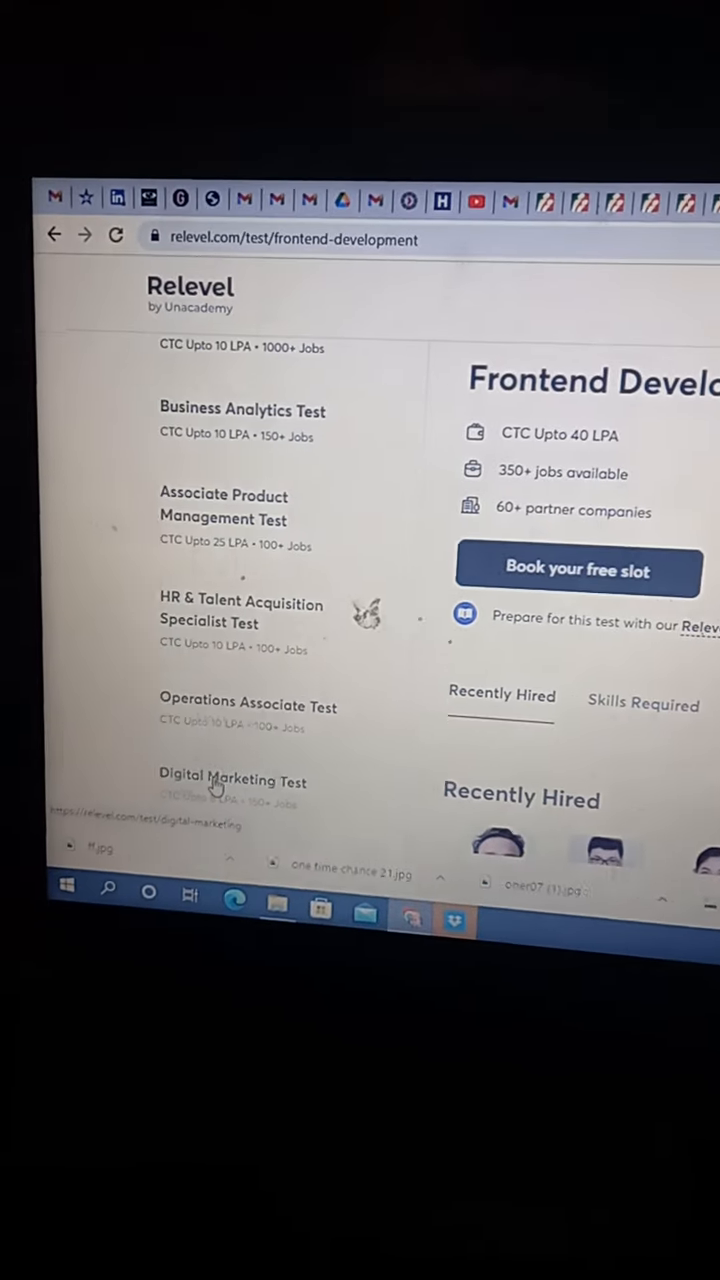
pyautogui.scroll(-3)
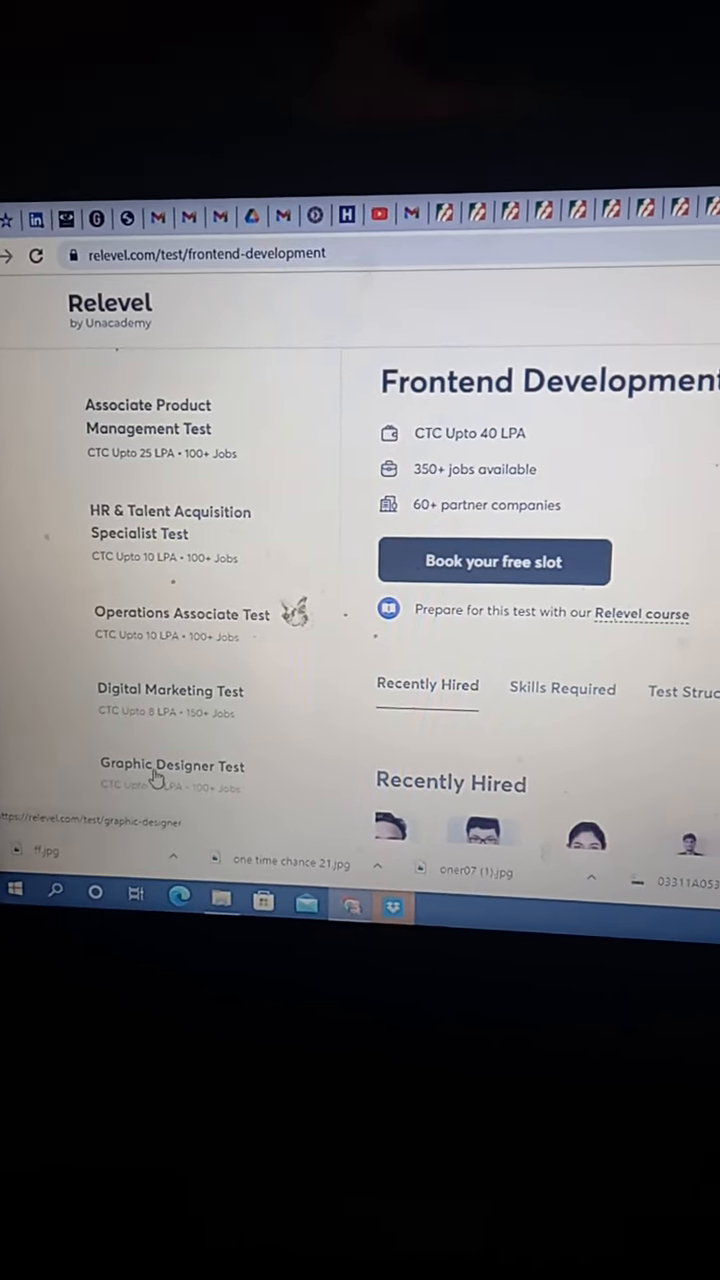
pyautogui.scroll(-3)
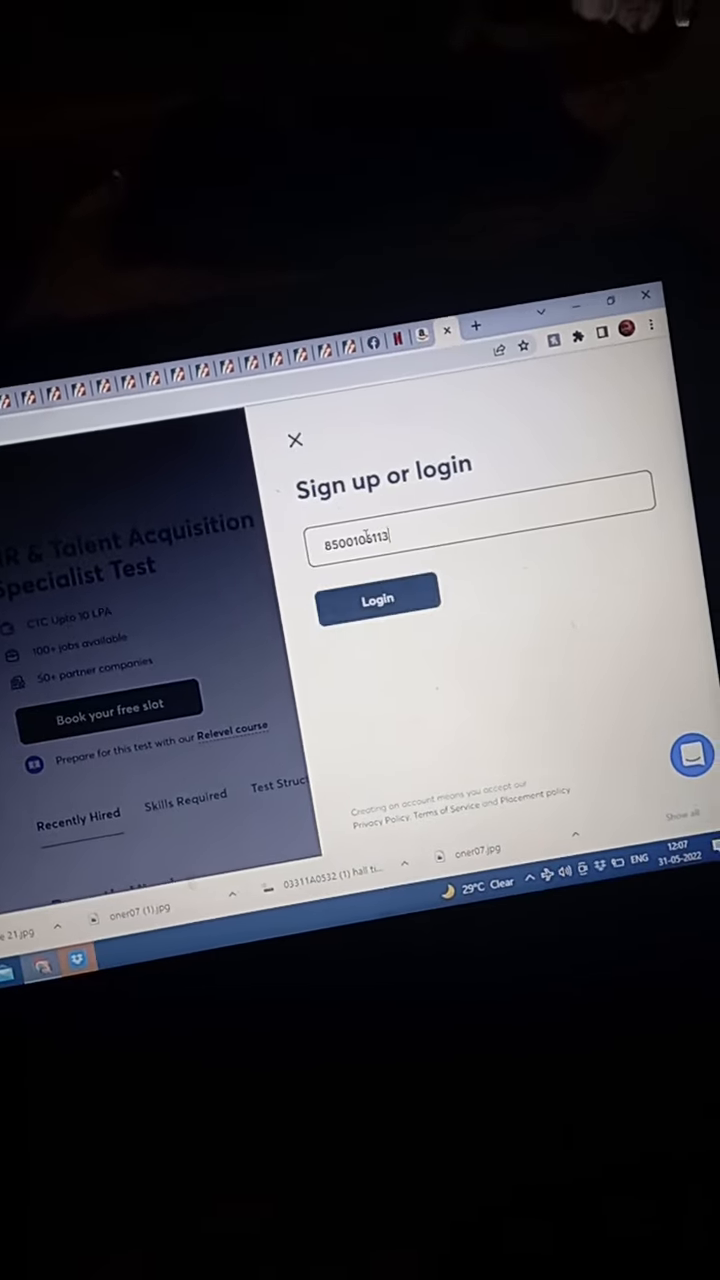
# Submit the entered mobile number via Login so Relevel sends an OTP.
pyautogui.click(376, 600)
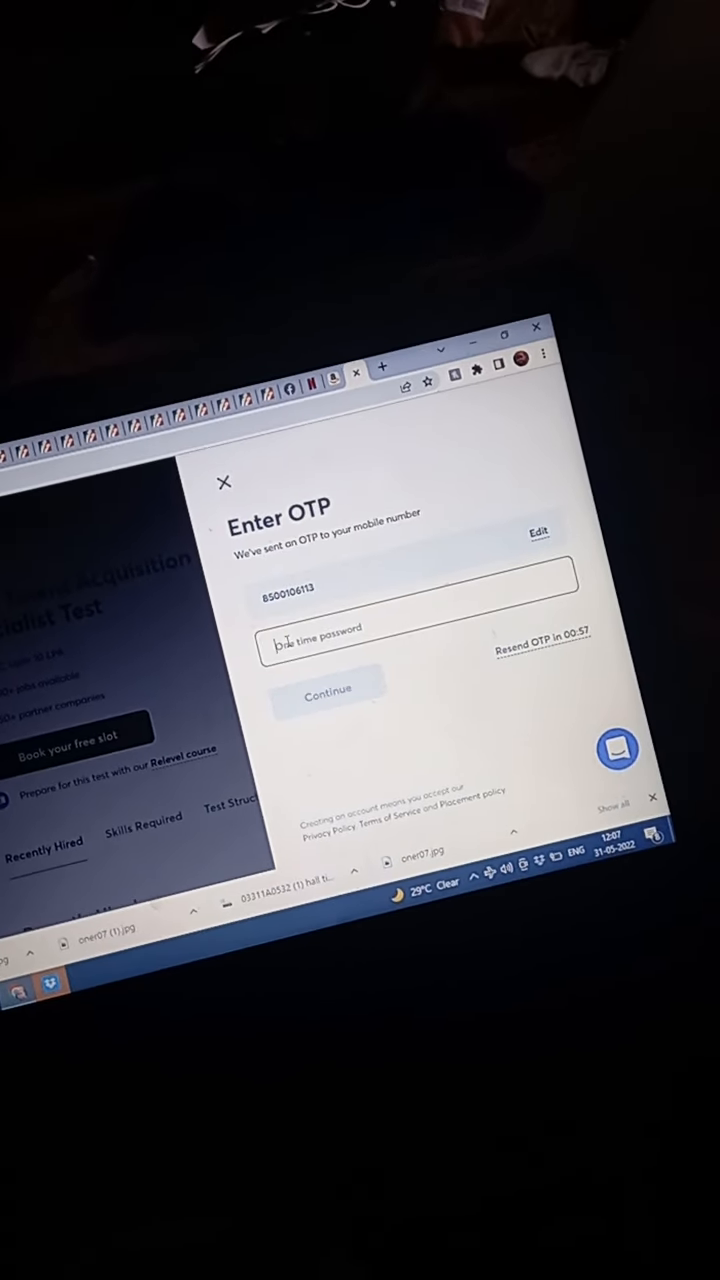